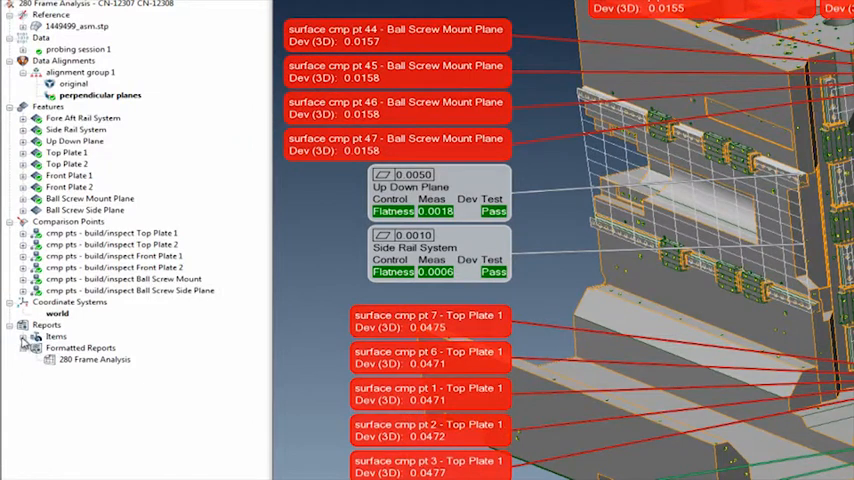
# Invoke New Piece, raising the prompt to save the modified current piece
pyautogui.click(36, 348)
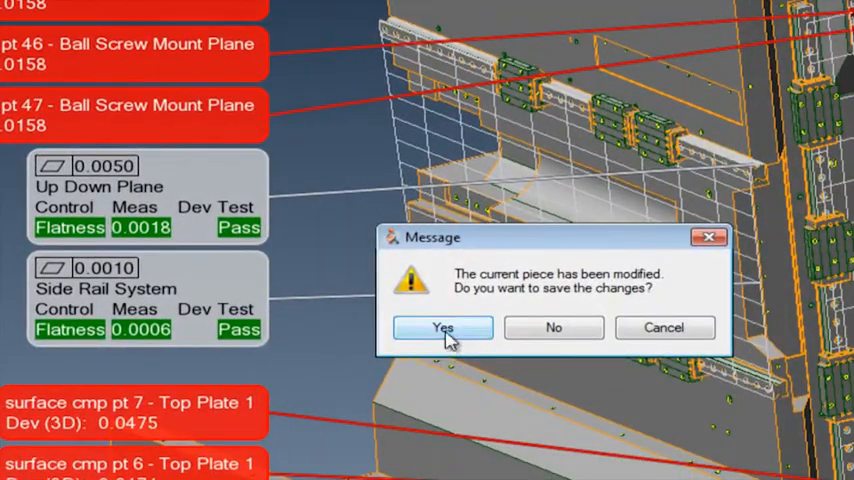
# Answer Yes to save the current piece and bring up the New Piece setup
pyautogui.click(442, 328)
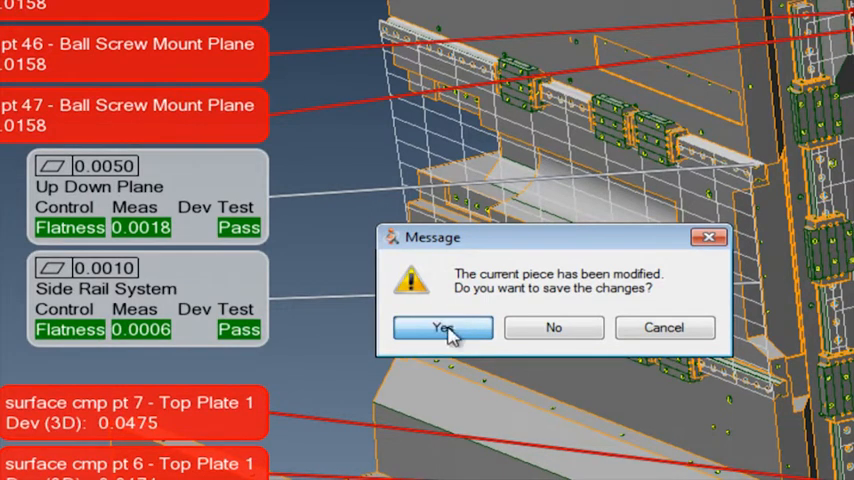
pyautogui.click(440, 328)
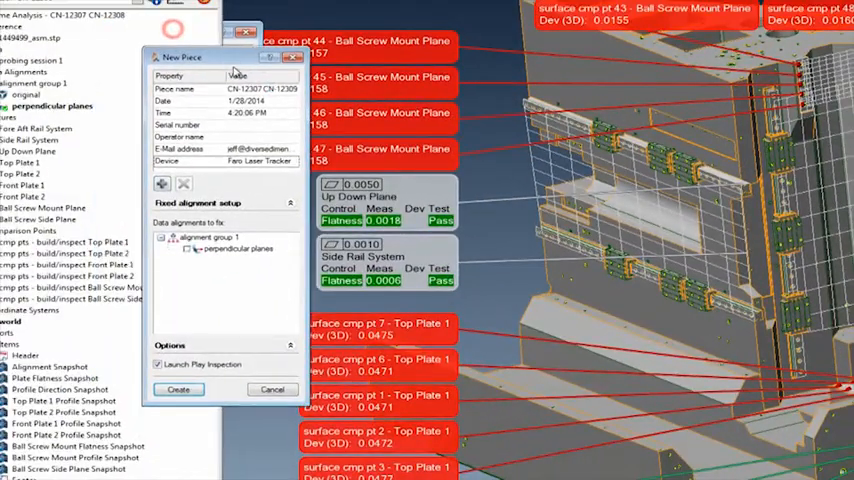
# Replace the piece name with 'New Piece' in the New Piece dialog
pyautogui.moveTo(184, 56); pyautogui.dragTo(222, 92)
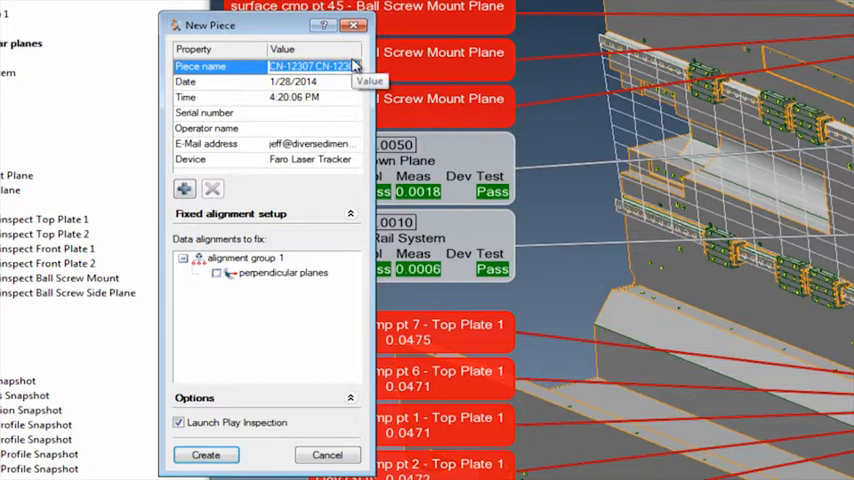
pyautogui.write('New')
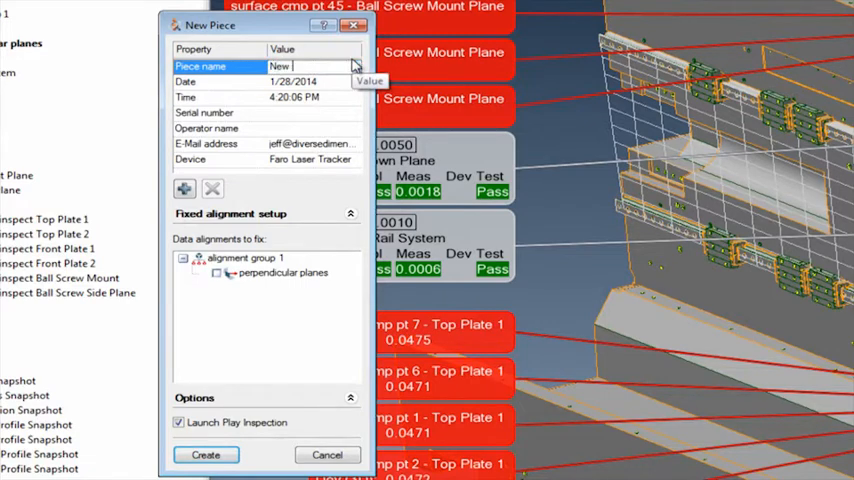
pyautogui.write('Piece')
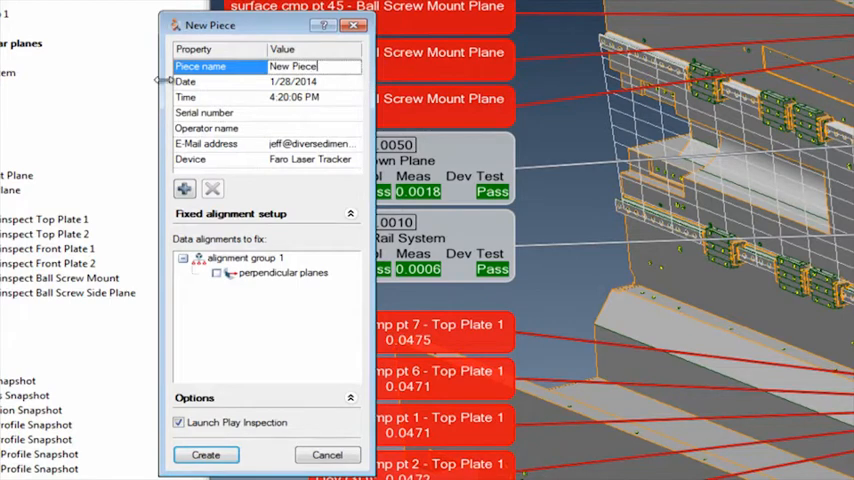
pyautogui.moveTo(340, 96)
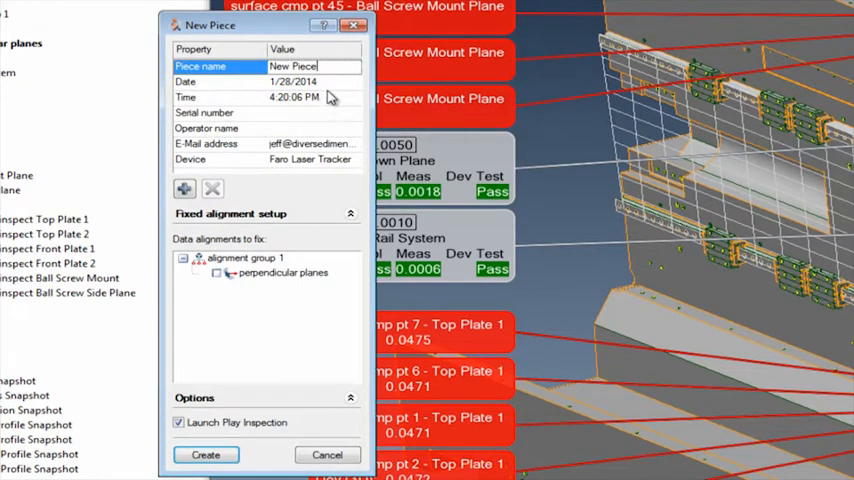
pyautogui.moveTo(222, 150)
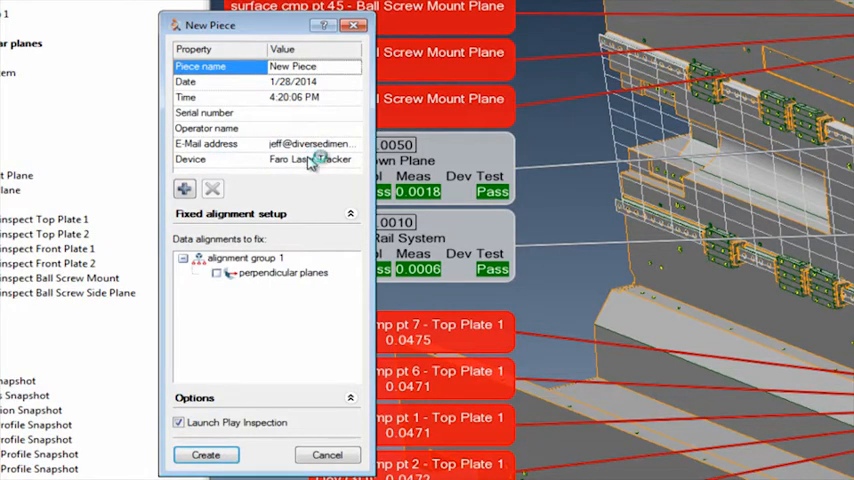
pyautogui.moveTo(262, 128)
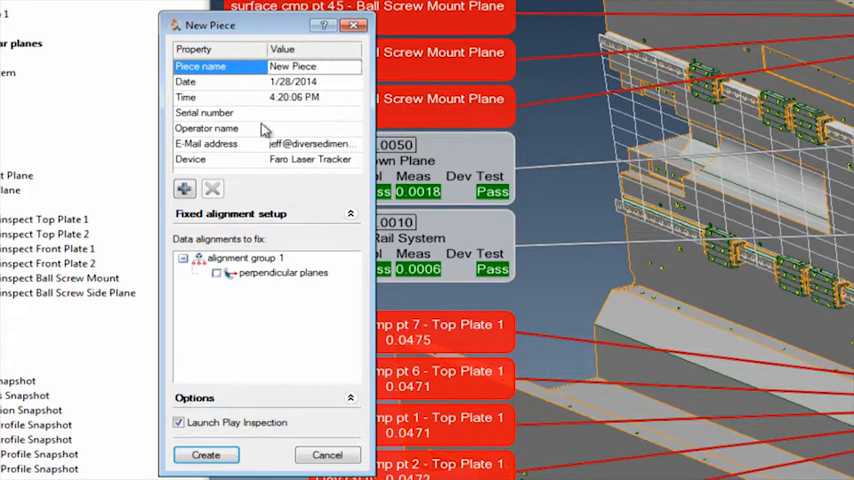
pyautogui.moveTo(264, 128)
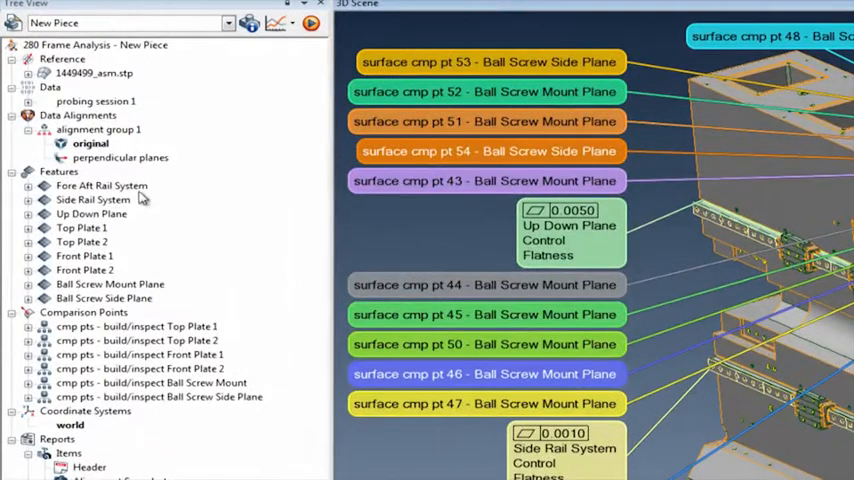
# Expand and select the Fore Aft Rail System feature and show its context menu
pyautogui.click(30, 186)
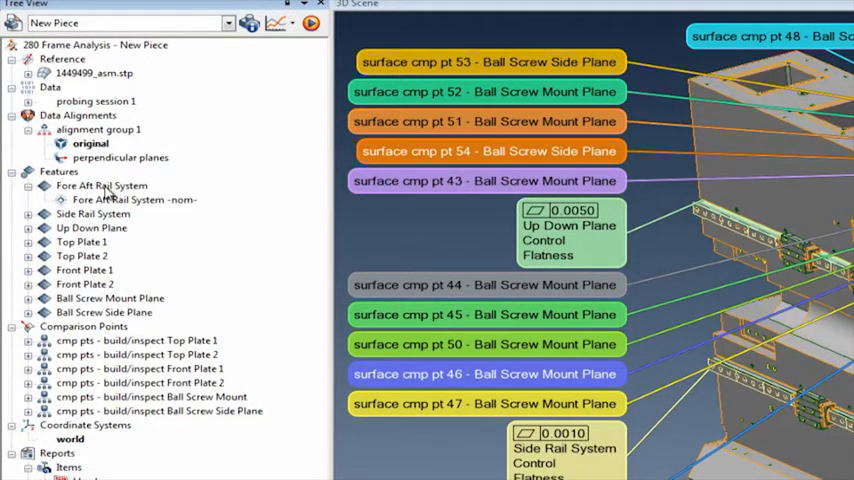
pyautogui.moveTo(140, 204)
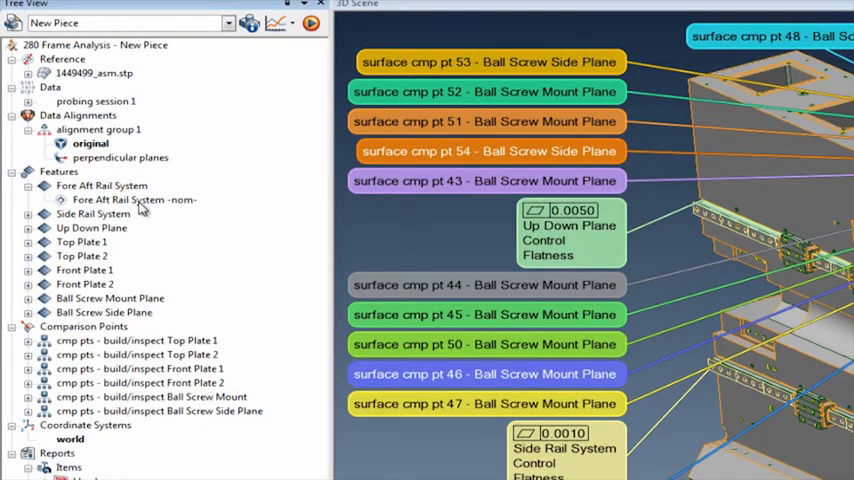
pyautogui.click(100, 186)
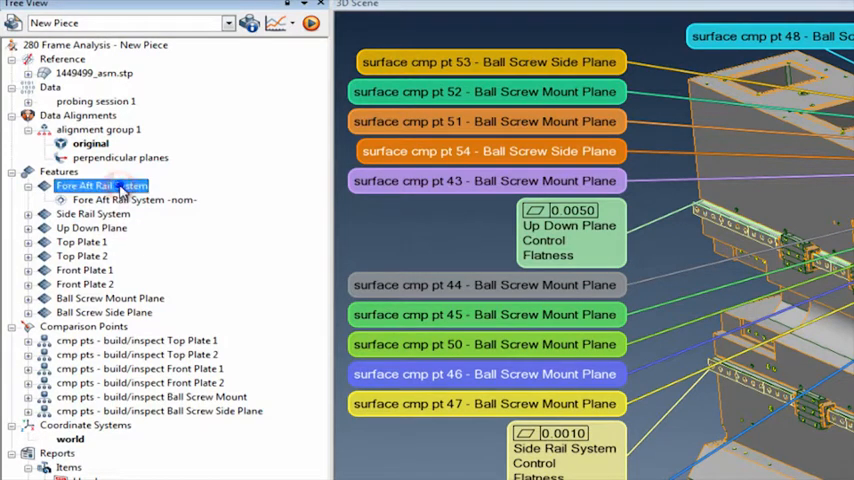
pyautogui.rightClick(100, 186)
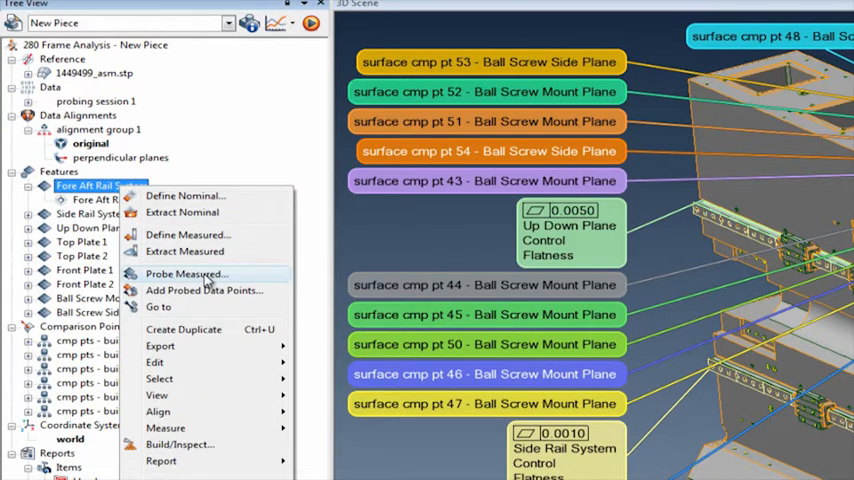